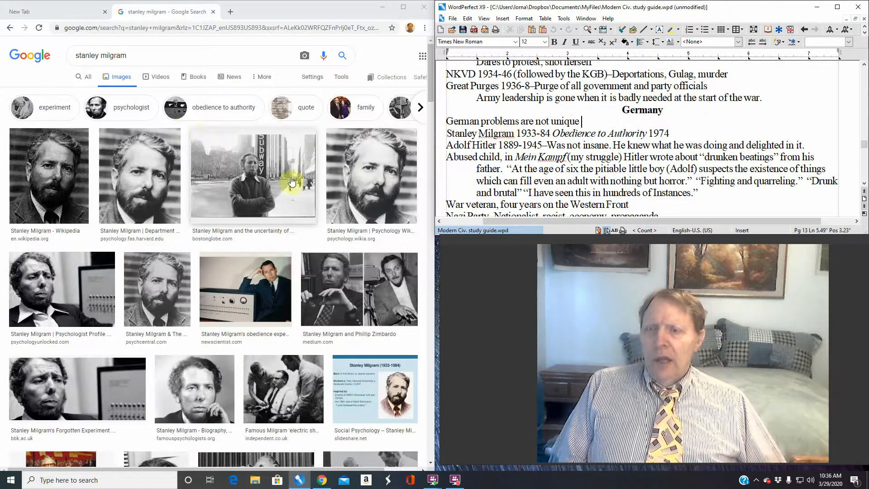
{"action": "mouse_move", "coordinate": [158, 59]}
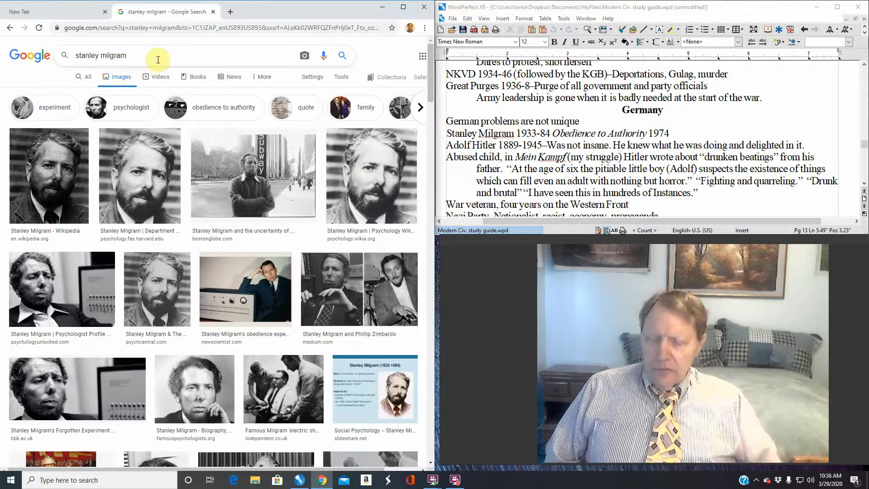
Refine the Google Images search to 'stanley milgram wiki'
{"action": "type", "text": "wiki"}
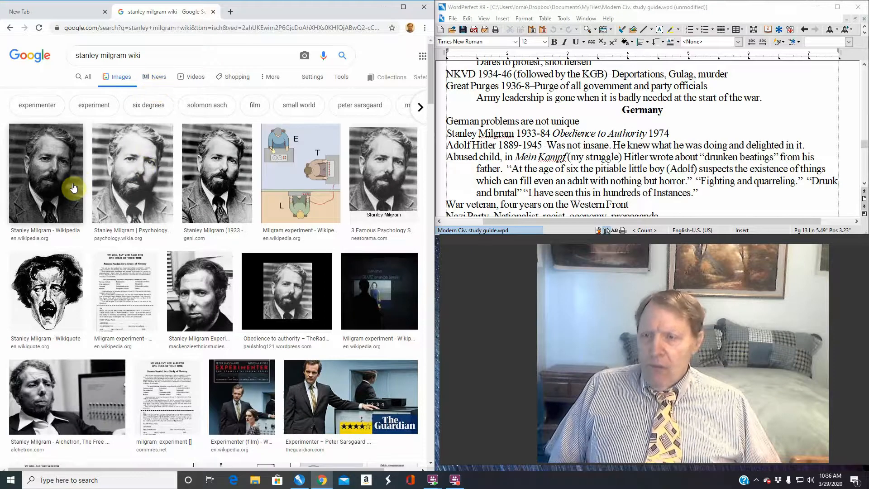
Enlarge the Wikipedia portrait of Stanley Milgram in the preview panel
{"action": "left_click", "coordinate": [46, 172]}
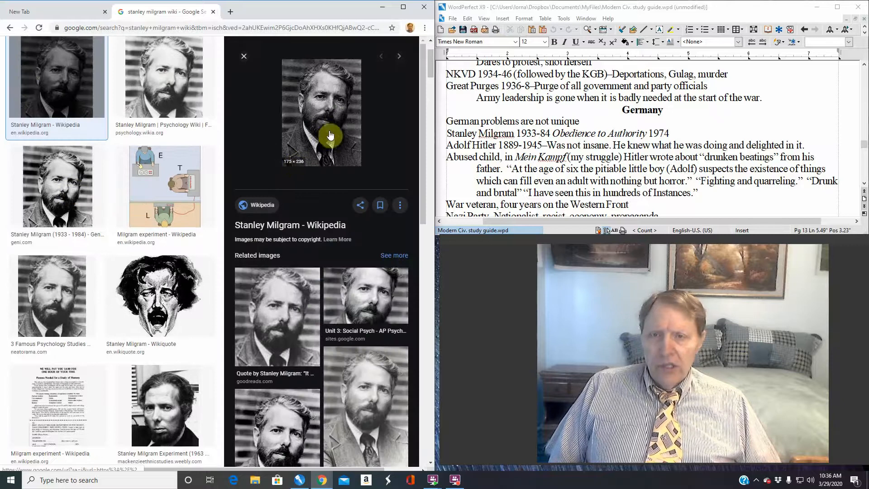
{"action": "mouse_move", "coordinate": [82, 95]}
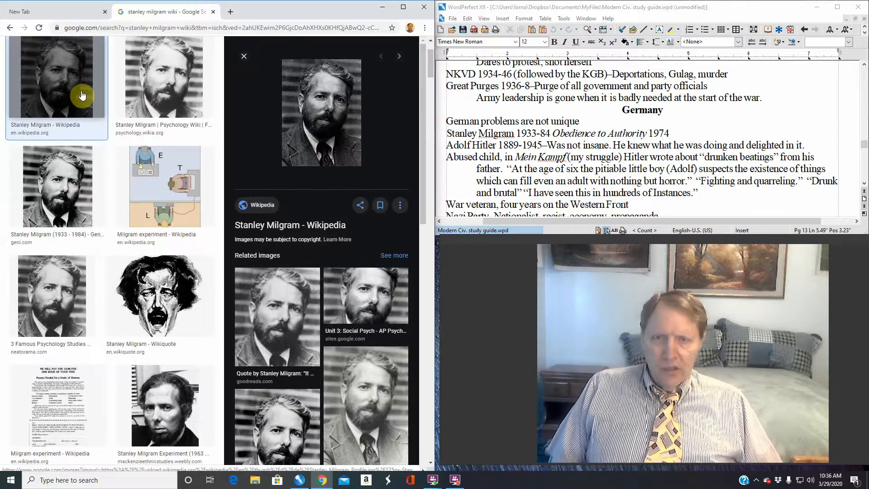
{"action": "mouse_move", "coordinate": [313, 105]}
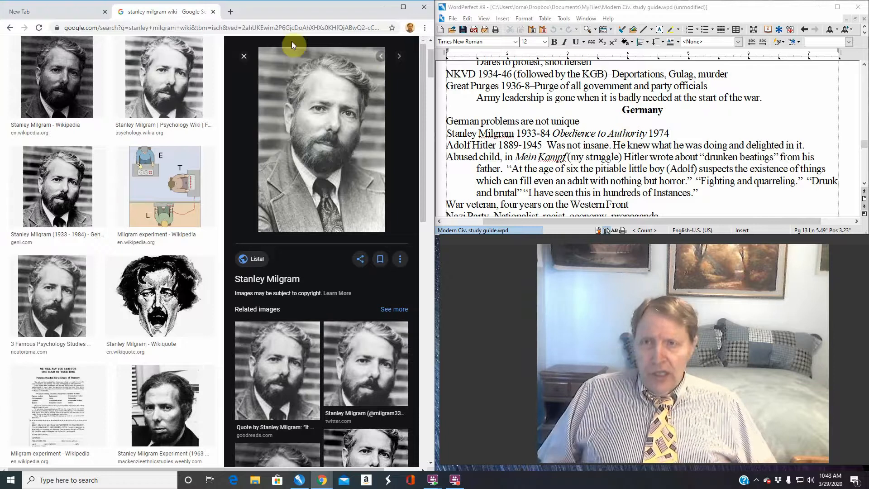
{"action": "mouse_move", "coordinate": [231, 12]}
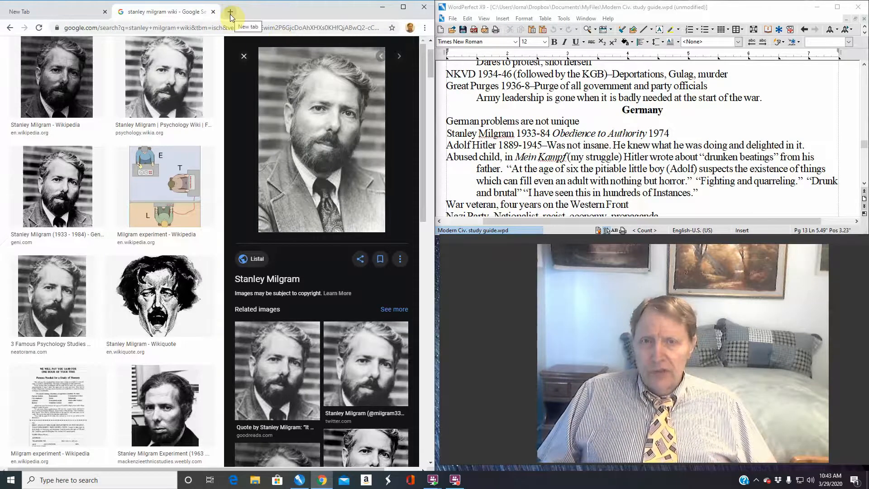
In a new tab, search Google Images for 'adolf hitler baby'
{"action": "left_click", "coordinate": [231, 11]}
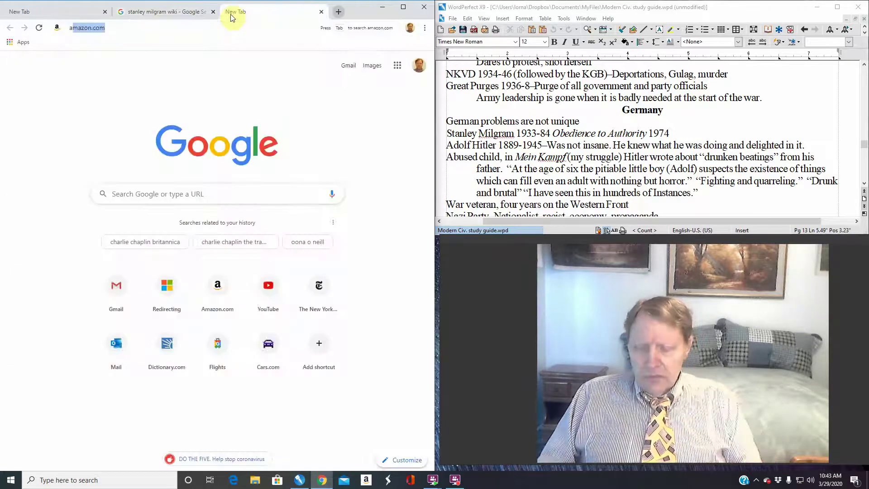
{"action": "type", "text": "adolf hitler"}
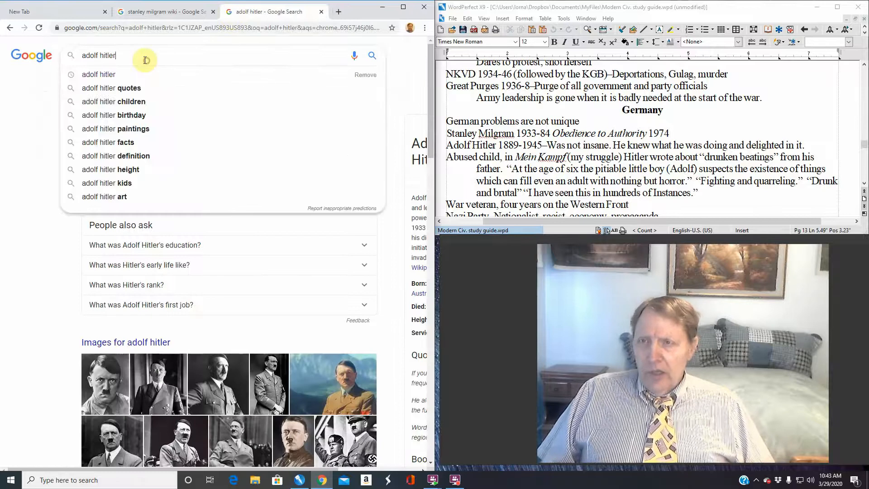
{"action": "type", "text": "baby"}
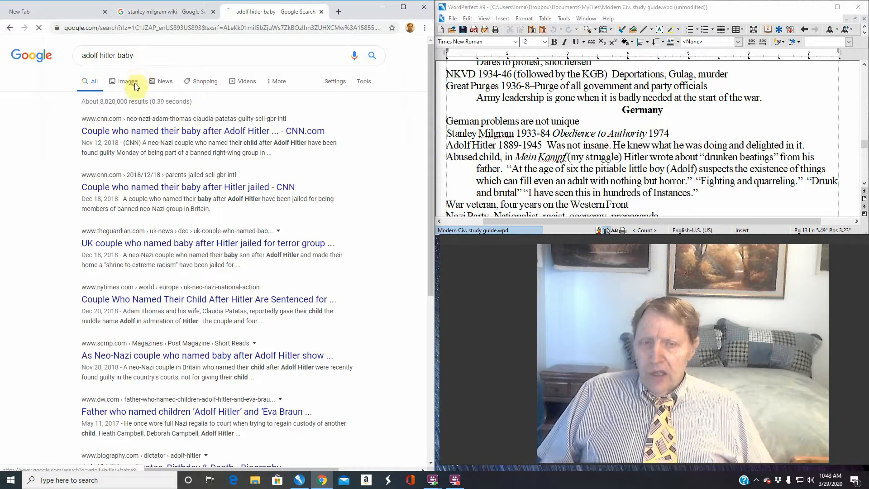
{"action": "left_click", "coordinate": [125, 81]}
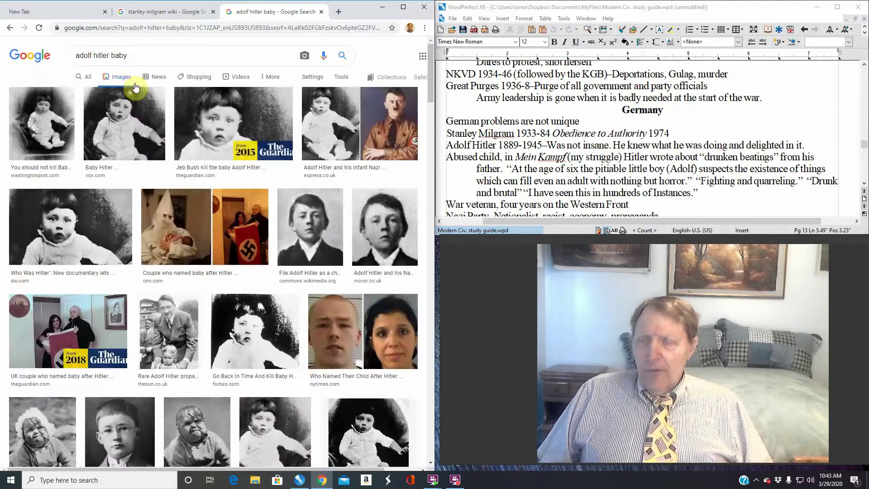
{"action": "mouse_move", "coordinate": [116, 111]}
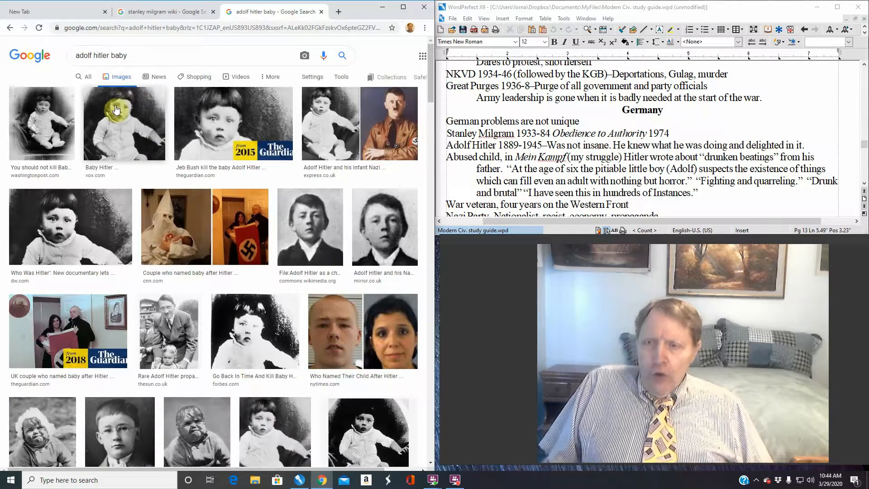
Preview the vox.com baby photo, then the Washington Post one instead
{"action": "left_click", "coordinate": [116, 111]}
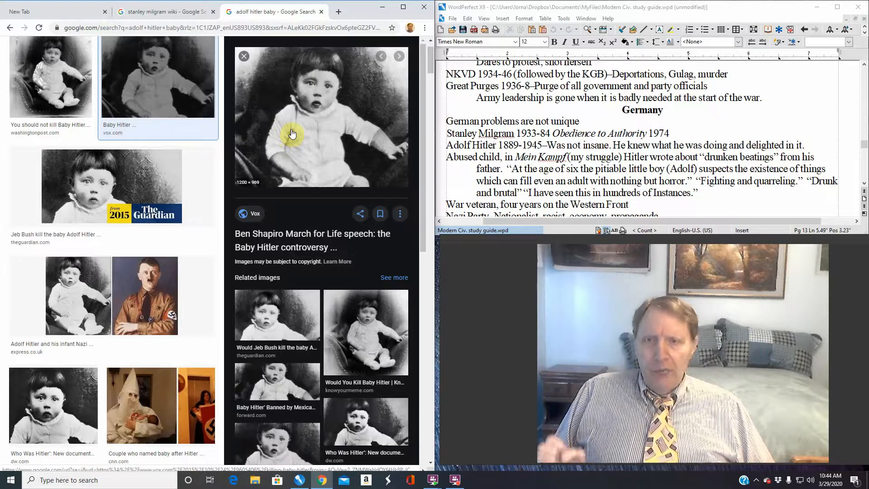
{"action": "mouse_move", "coordinate": [38, 78]}
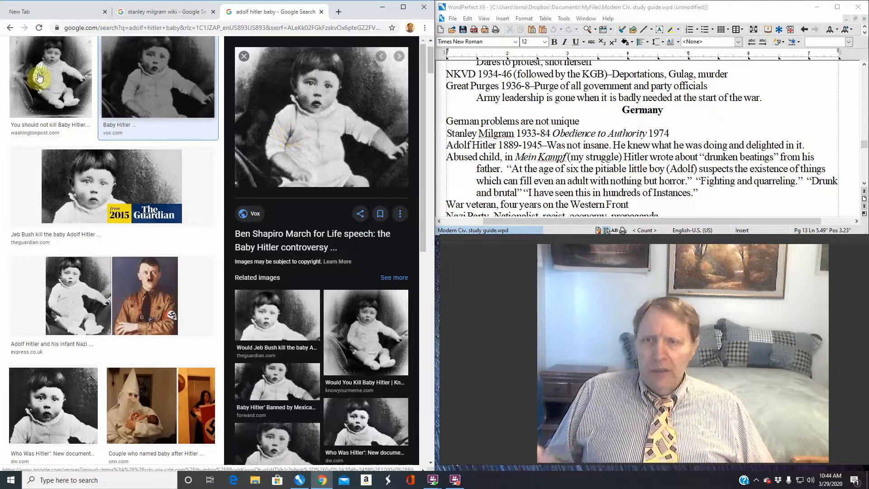
{"action": "left_click", "coordinate": [44, 81]}
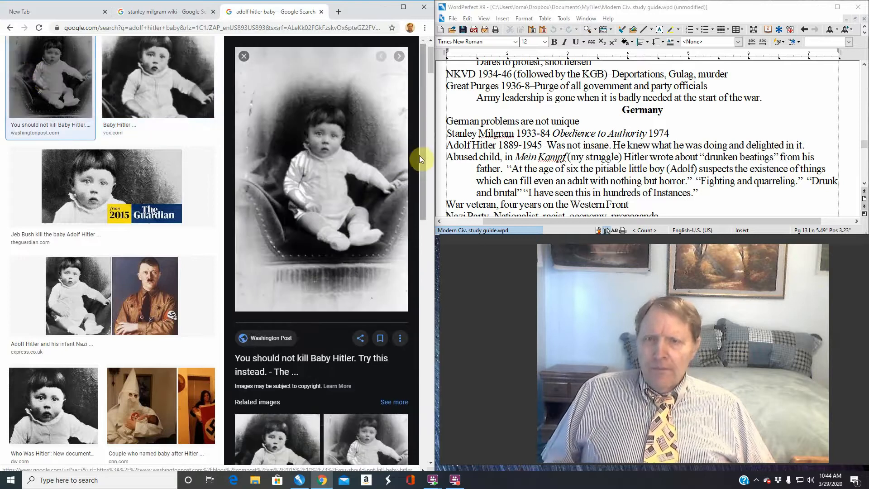
Scroll the study guide down to the Germany heading with the Milgram and Hitler notes
{"action": "scroll", "scroll_direction": "down", "scroll_amount": 3}
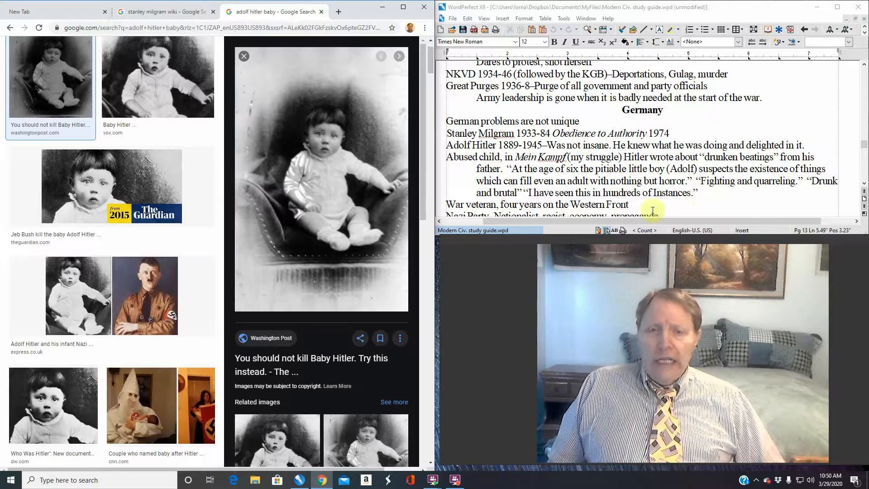
{"action": "double_click", "coordinate": [590, 205]}
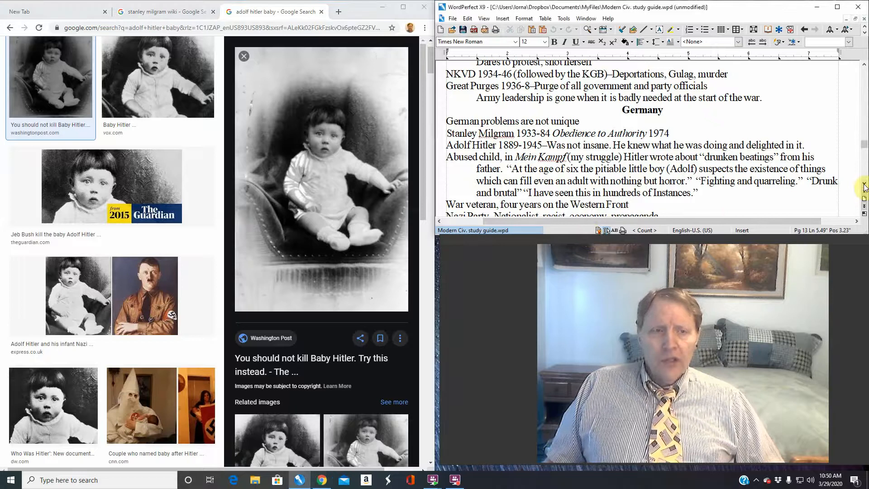
Scroll the Germany notes down to the Nazi Party and Beer Hall Putsch lines
{"action": "scroll", "scroll_direction": "down", "scroll_amount": 3}
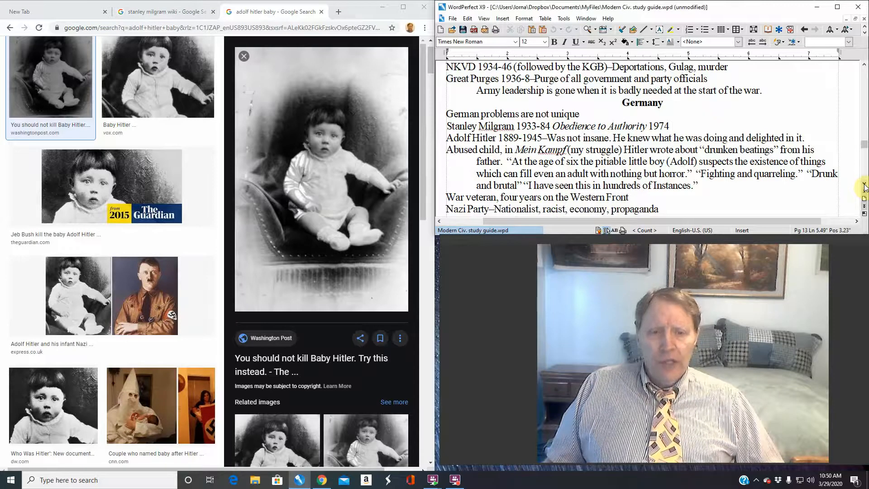
{"action": "scroll", "scroll_direction": "down", "scroll_amount": 3}
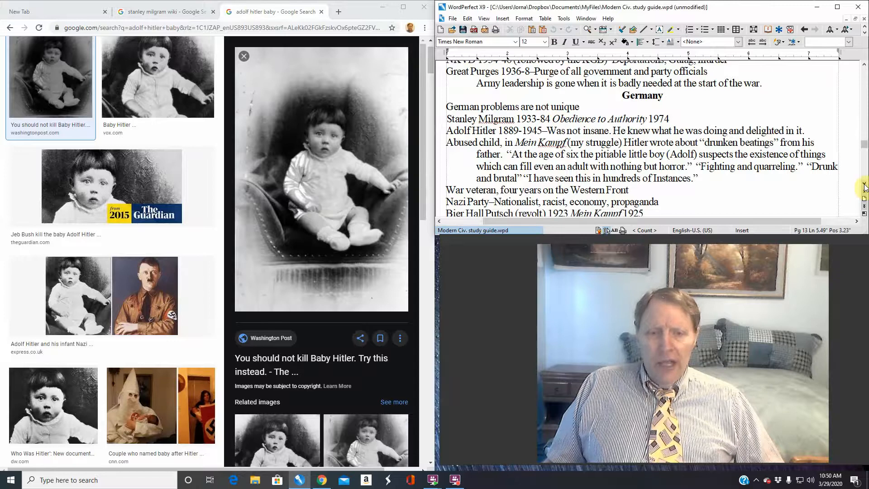
{"action": "mouse_move", "coordinate": [663, 196]}
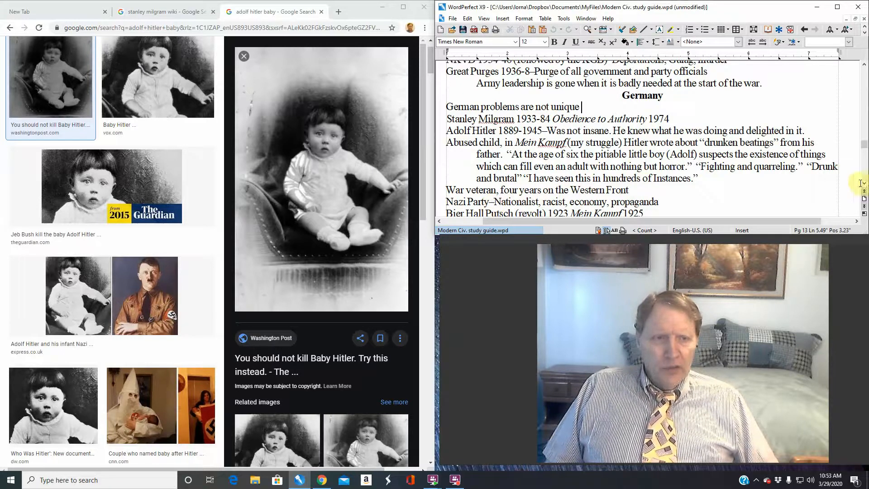
{"action": "scroll", "scroll_direction": "down", "scroll_amount": 3}
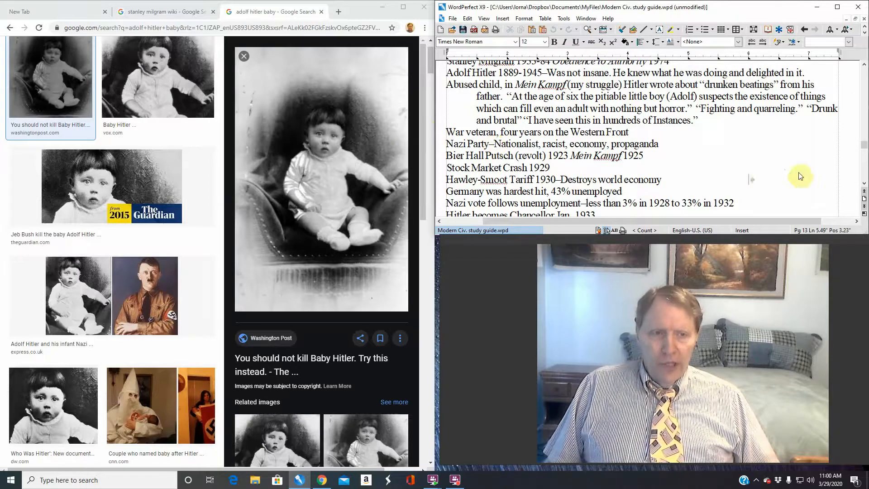
{"action": "scroll", "scroll_direction": "down", "scroll_amount": 3}
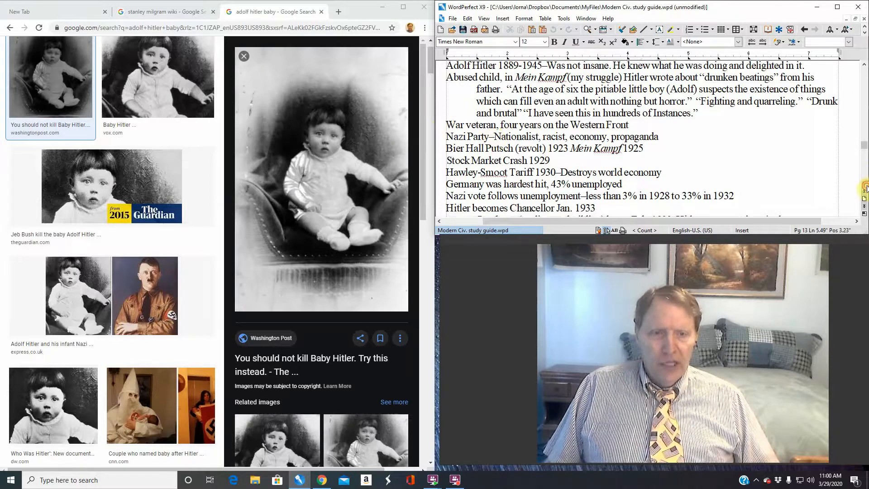
{"action": "scroll", "scroll_direction": "down", "scroll_amount": 3}
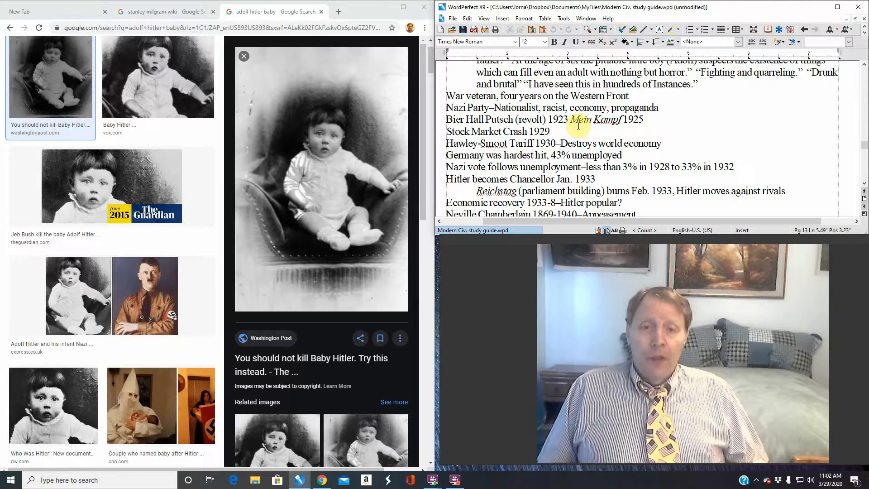
{"action": "mouse_move", "coordinate": [565, 135]}
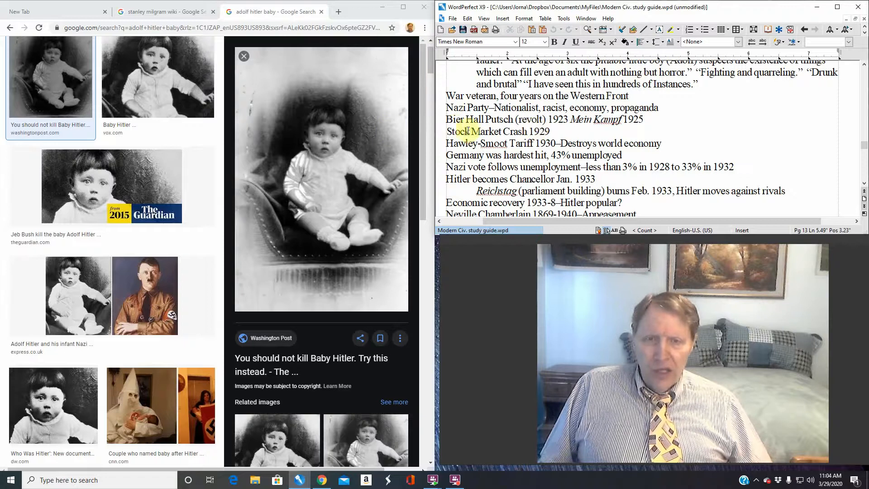
{"action": "double_click", "coordinate": [490, 132]}
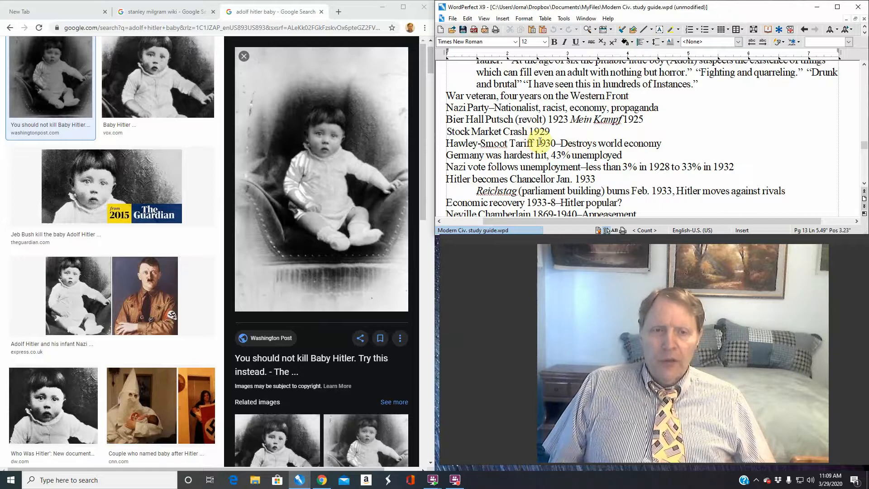
{"action": "mouse_move", "coordinate": [635, 157]}
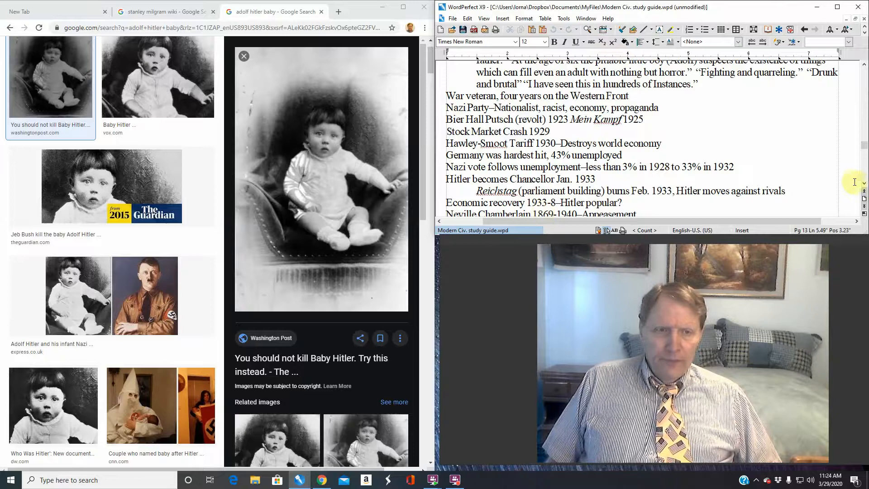
Scroll the study guide onward and start an 'autobahn' search in a new Chrome tab
{"action": "scroll", "scroll_direction": "down", "scroll_amount": 3}
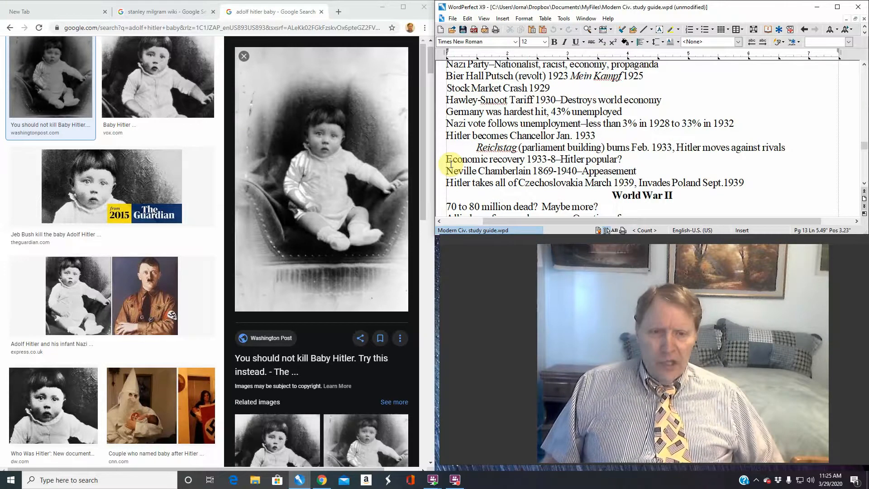
{"action": "mouse_move", "coordinate": [389, 175]}
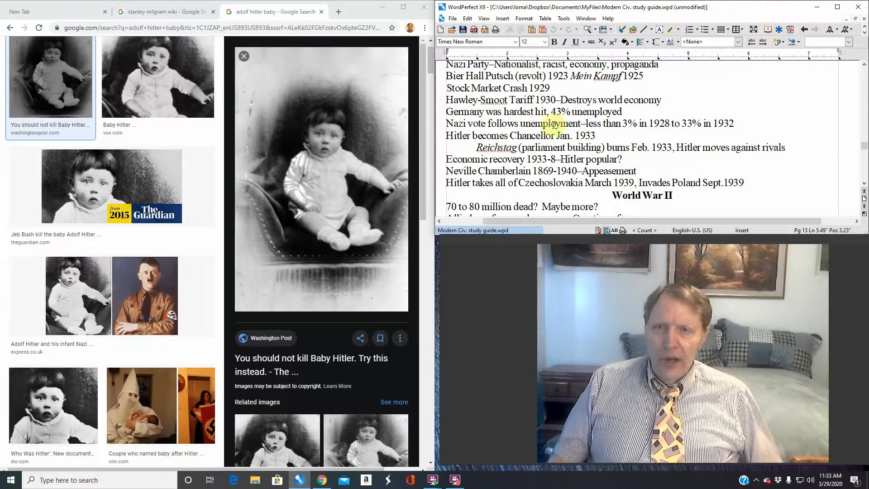
{"action": "left_click", "coordinate": [342, 12]}
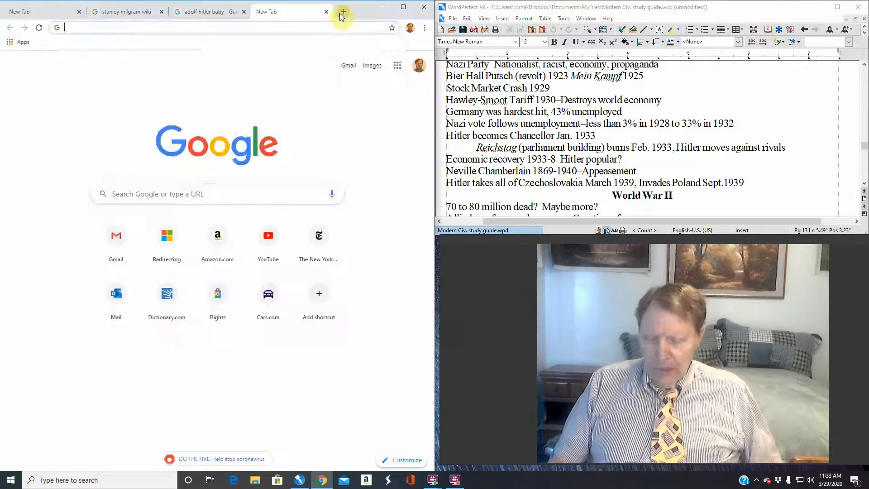
{"action": "type", "text": "autog"}
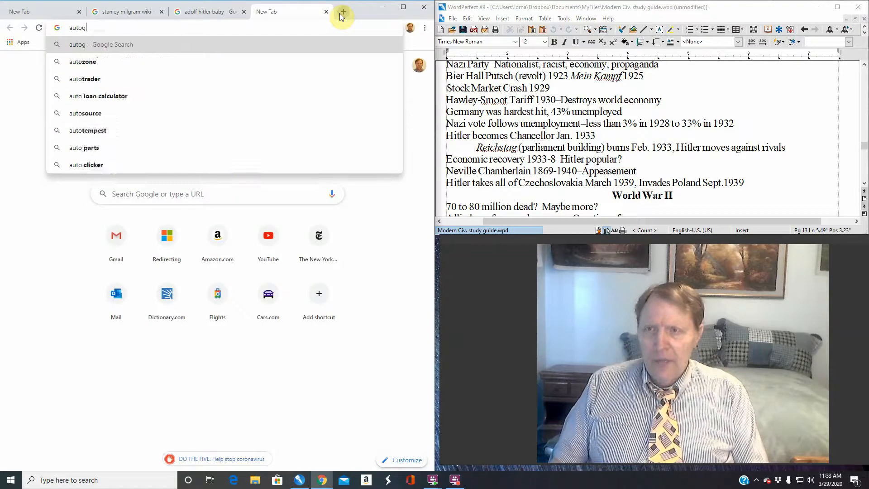
{"action": "key", "text": "Backspace"}
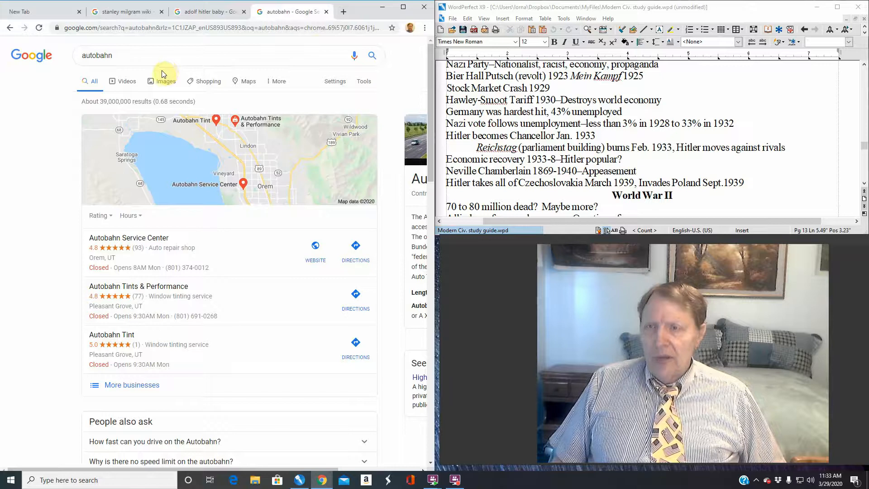
Refine the Google search to 'autobahn germany'
{"action": "type", "text": "germany"}
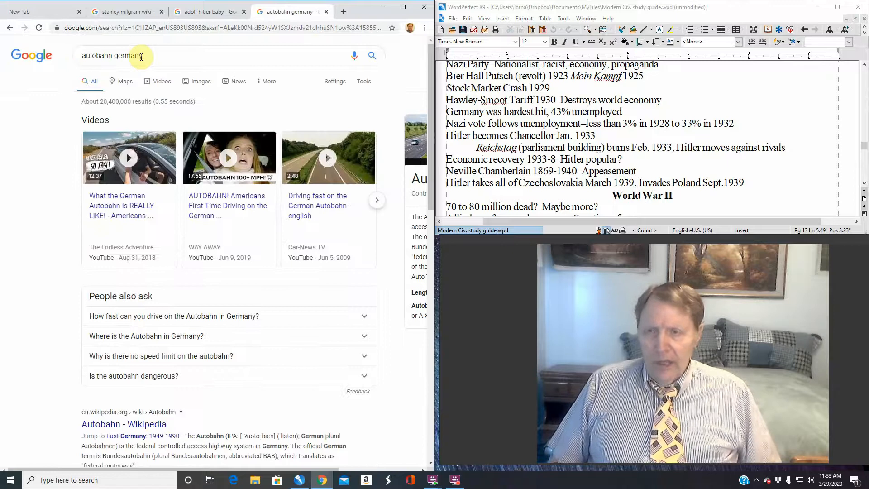
{"action": "mouse_move", "coordinate": [131, 85]}
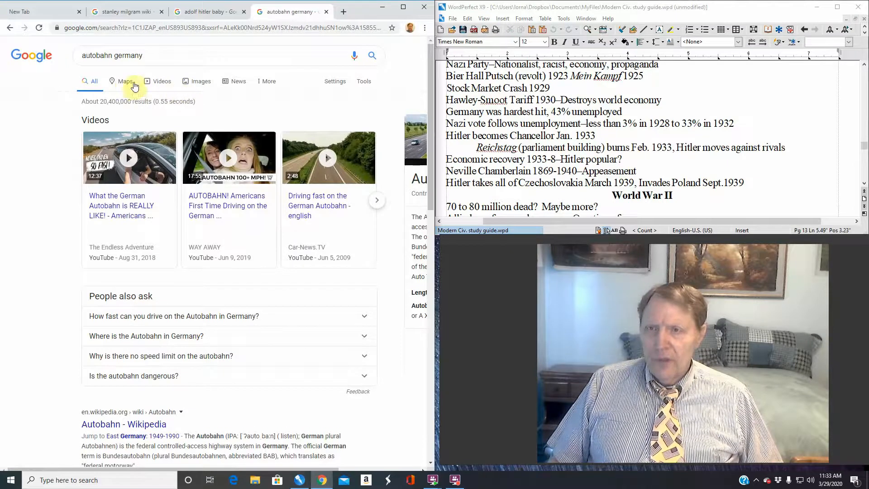
Switch the 'autobahn germany' results to Google Images
{"action": "left_click", "coordinate": [196, 77]}
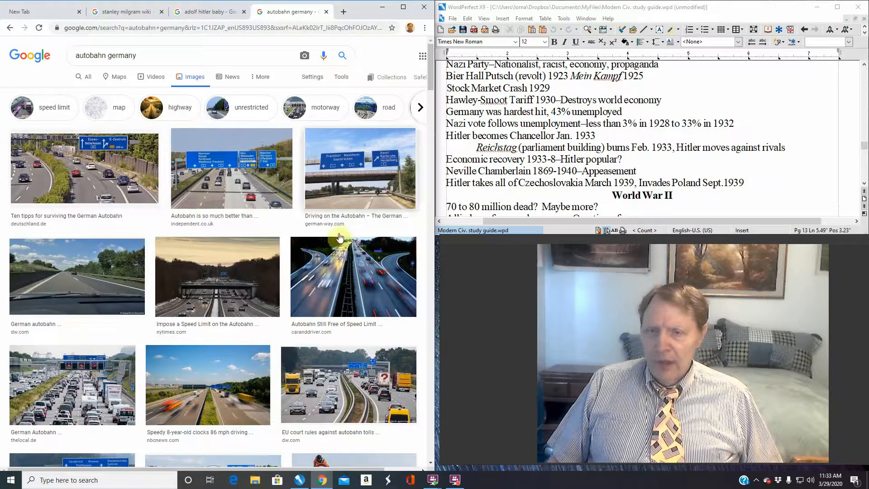
{"action": "mouse_move", "coordinate": [402, 278]}
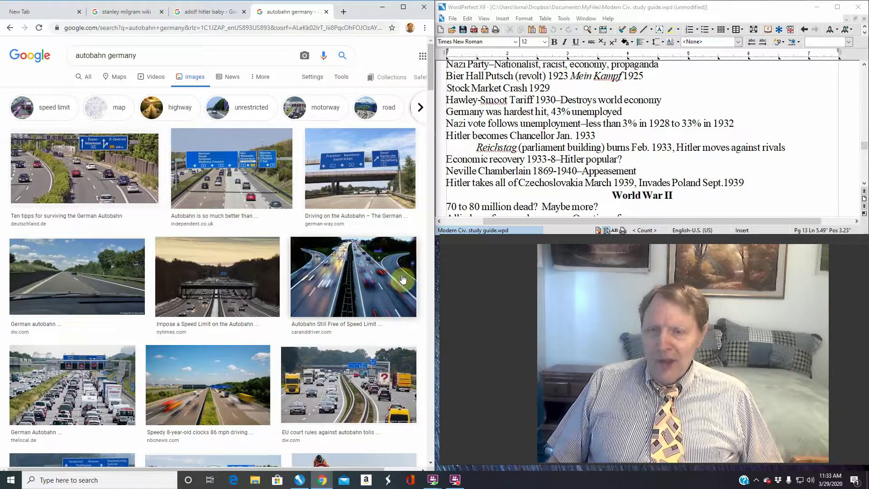